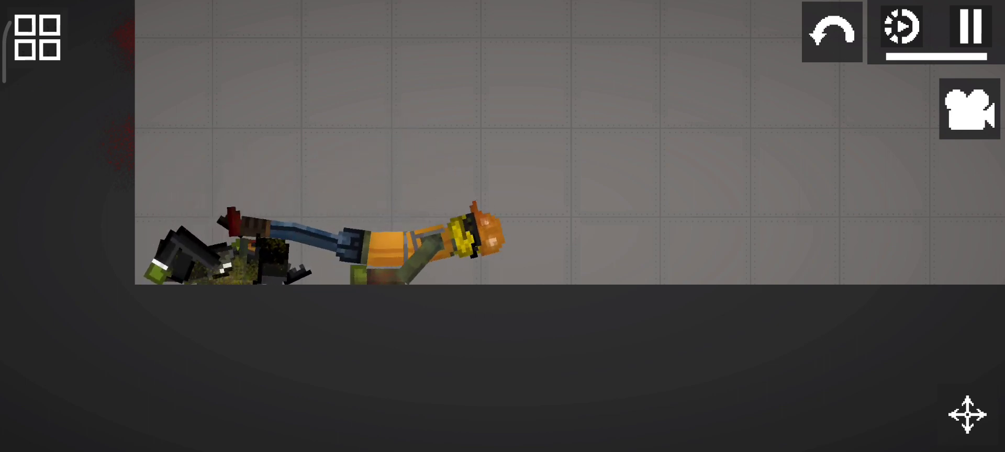
- Bring up the spawn catalogue and scroll down through the Clothes items
{"action": "left_click", "coordinate": [34, 38]}
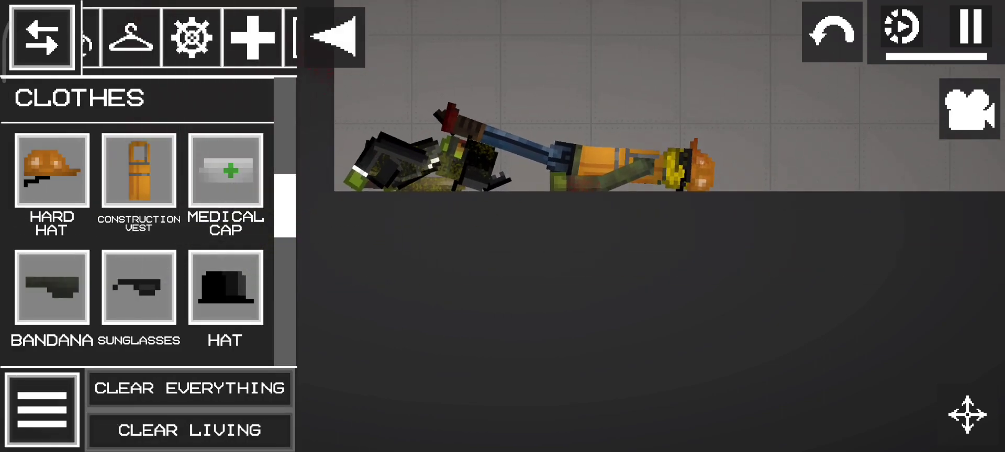
{"action": "scroll", "scroll_direction": "down", "scroll_amount": 3}
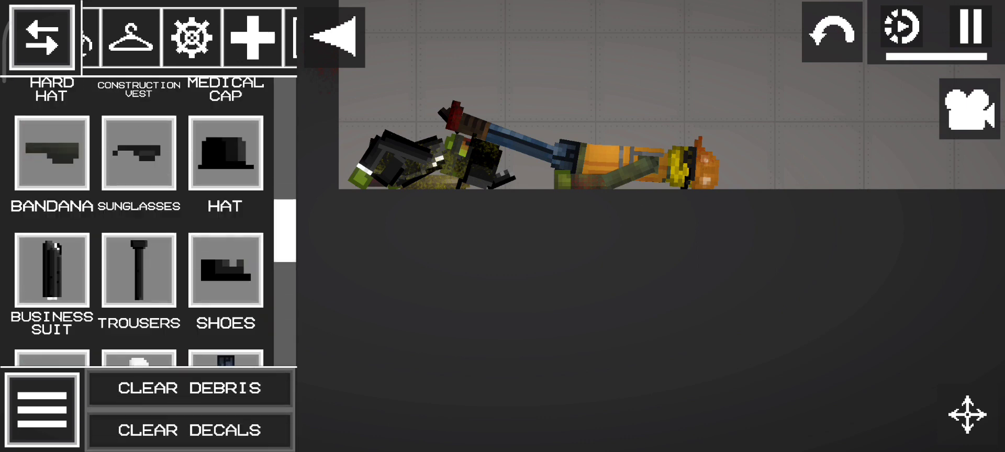